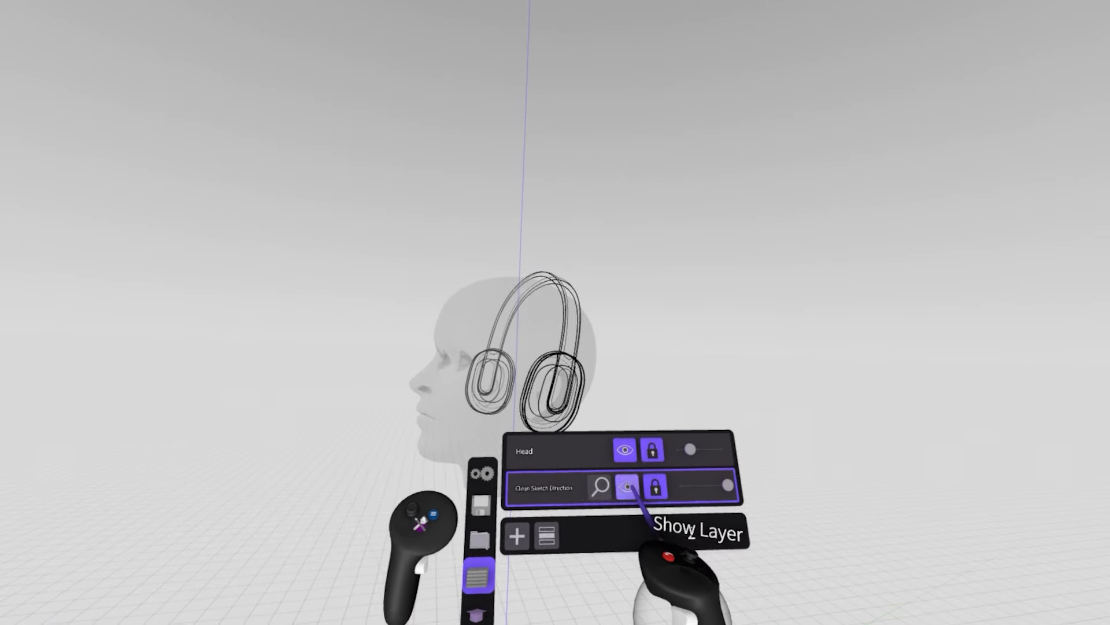
Show the Clean Sketch Direction layer alongside the reference head.
left_click(517, 535)
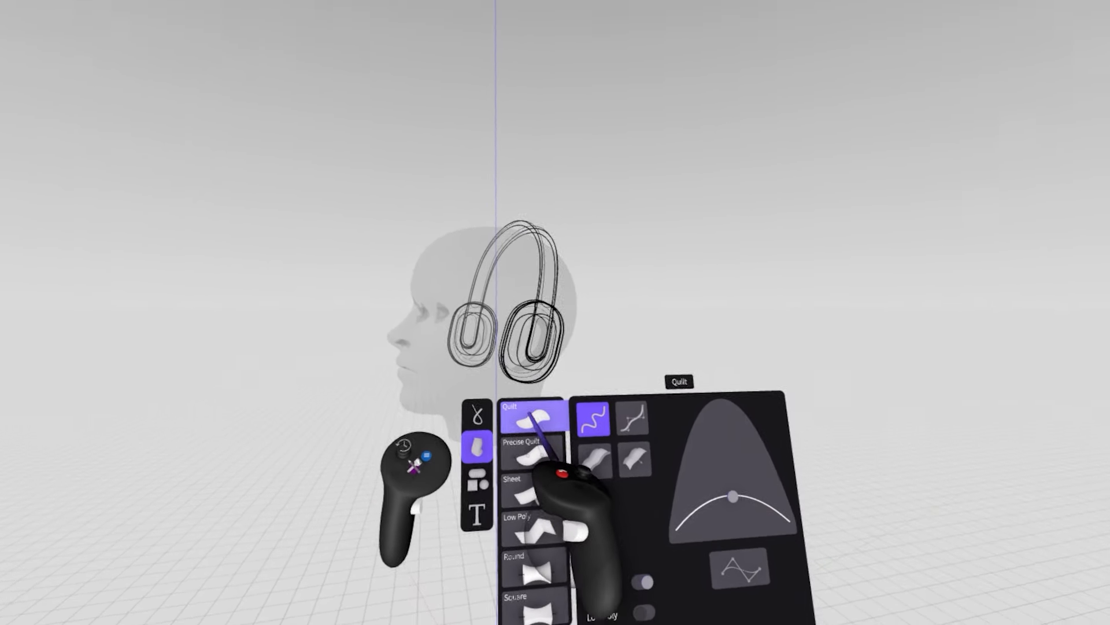
Choose Precise Quilt surfaces with Low Poly patches and SubD on, on a new InitialSurface layer.
left_click(528, 433)
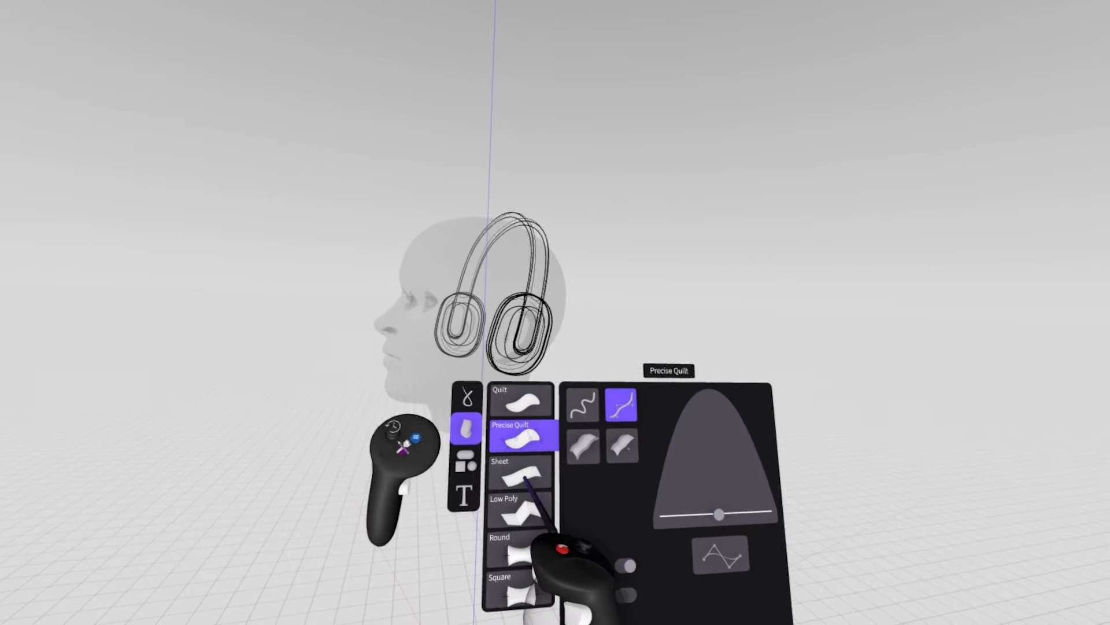
left_click(523, 467)
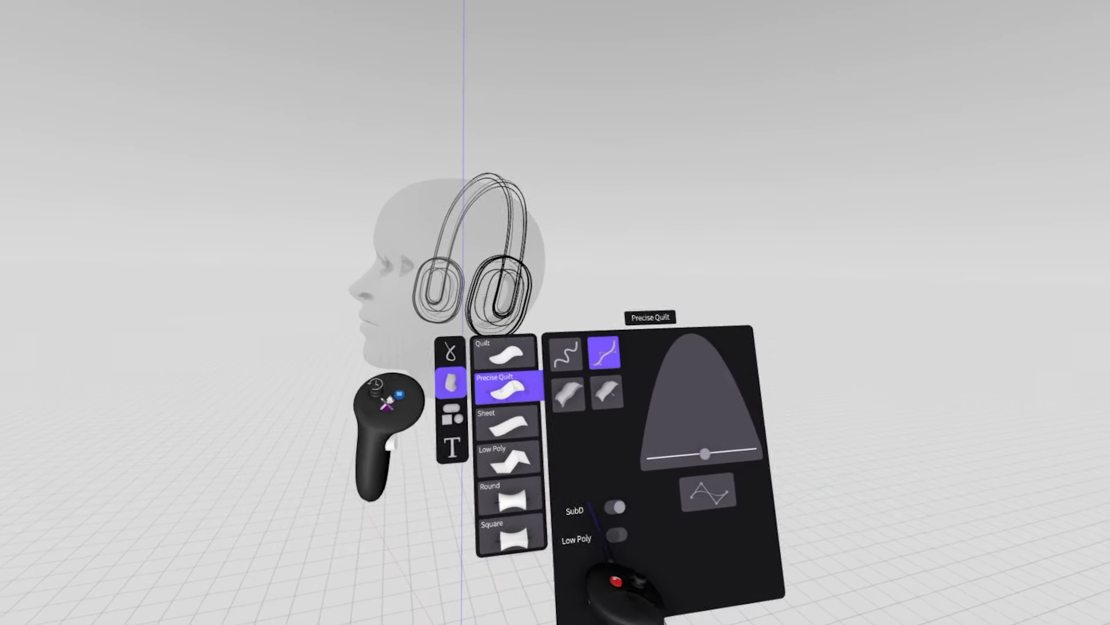
left_click(507, 352)
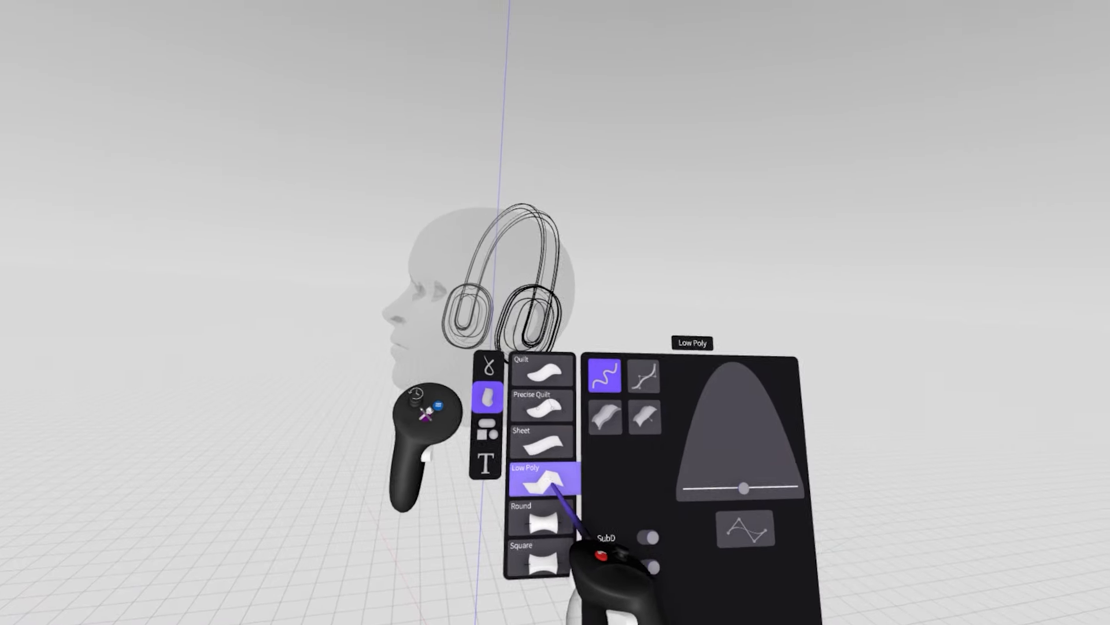
left_click(542, 513)
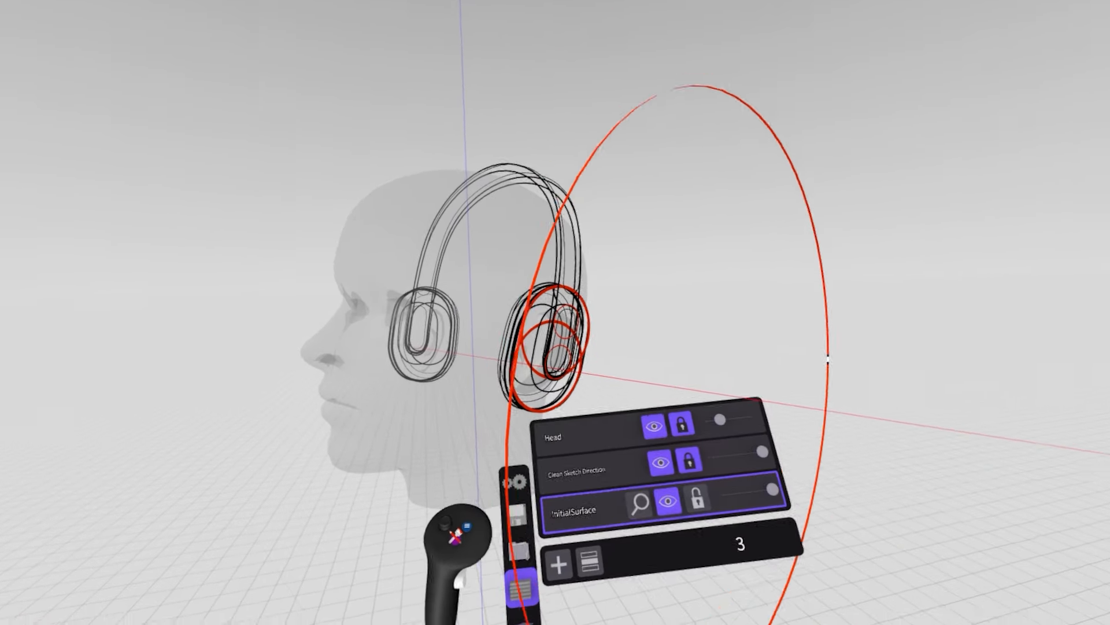
Pick red and draw circular guide strokes around the earcup.
left_click(562, 564)
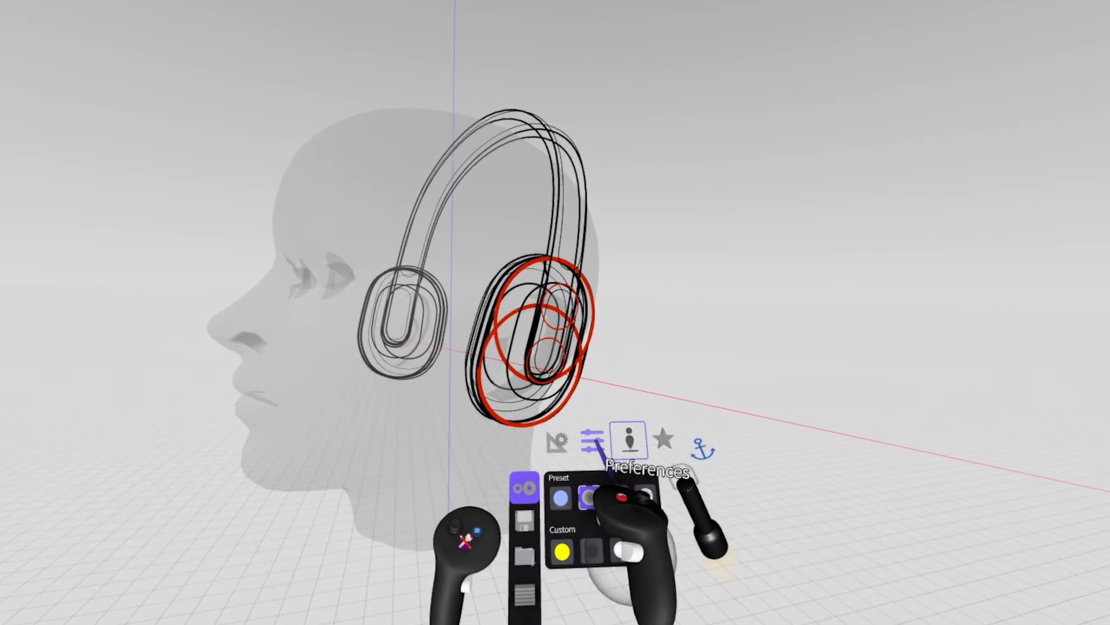
left_click(559, 442)
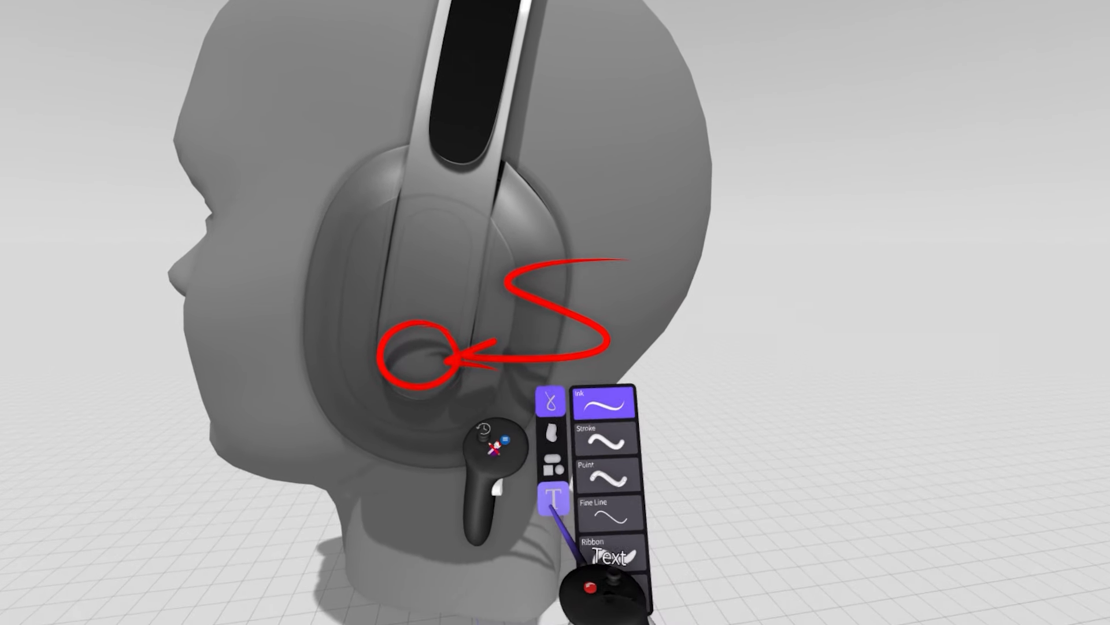
Add red text labels such as Button and begin typing 'Soundwaves of so'.
left_click(550, 500)
type("Butto")
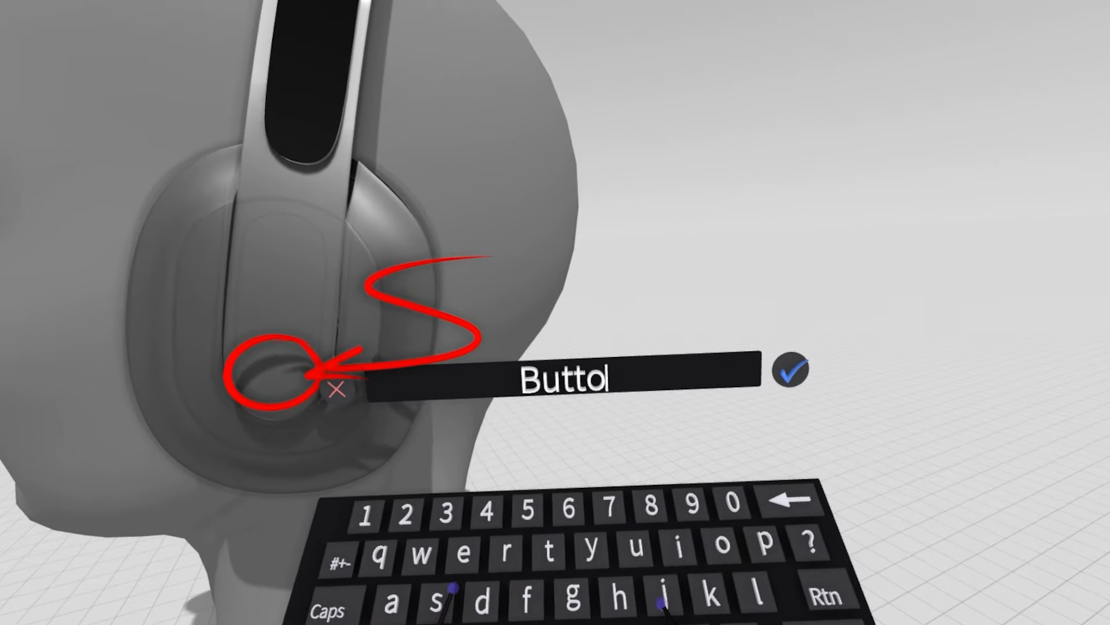
left_click(788, 374)
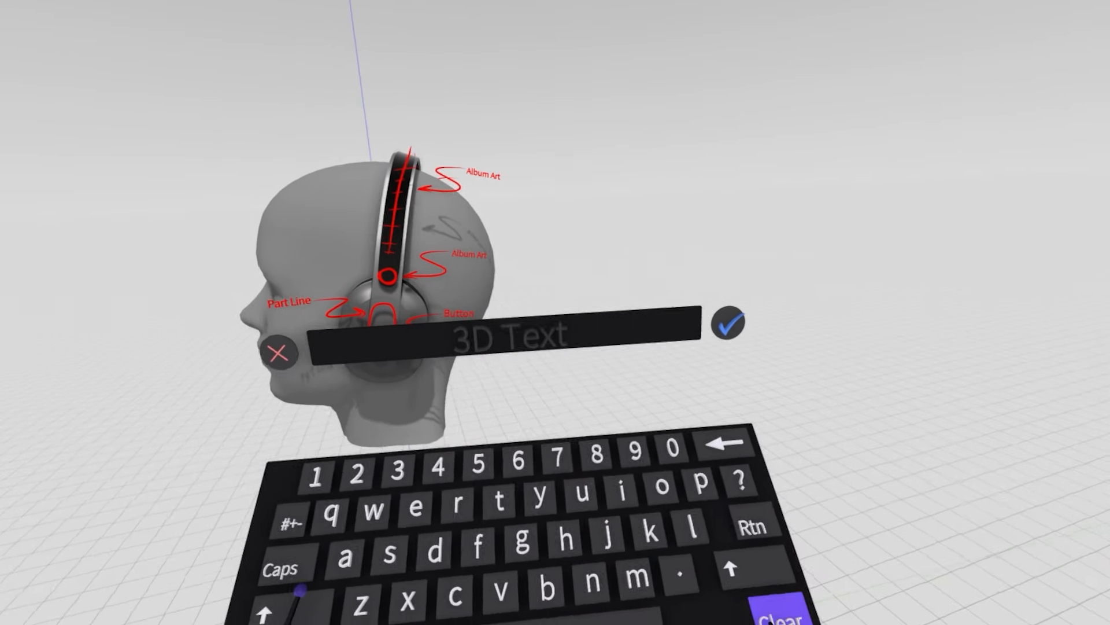
left_click(701, 521)
type("Soundwaves of so")
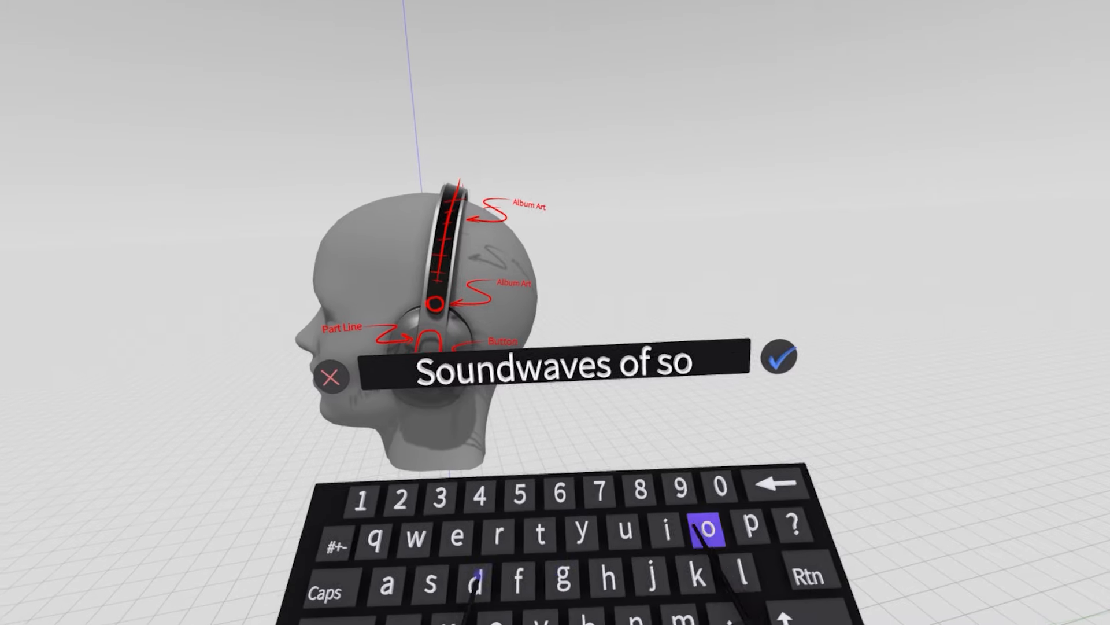